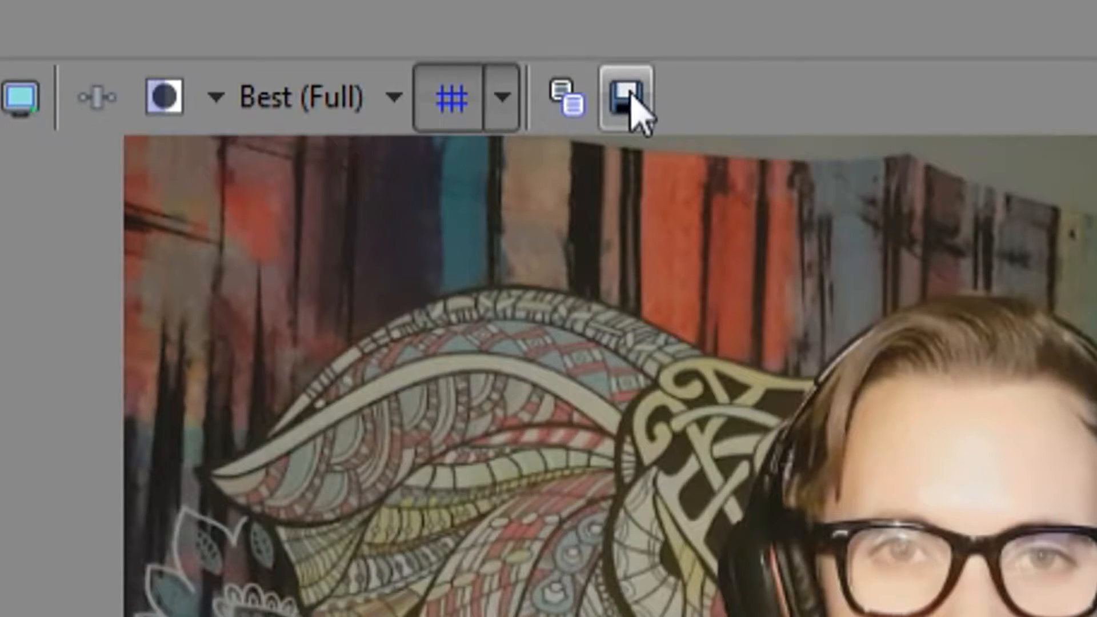
- Save the preview frame as Freeze frame.png in Snapshots, replacing the existing file
{"action": "left_click", "coordinate": [623, 97]}
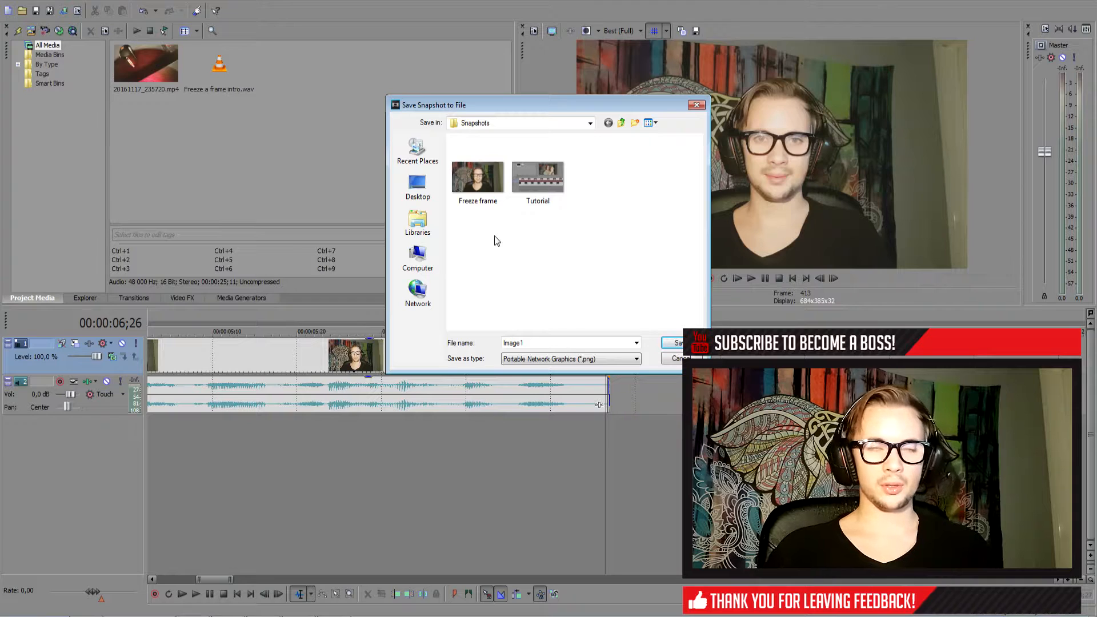
{"action": "left_click", "coordinate": [477, 177]}
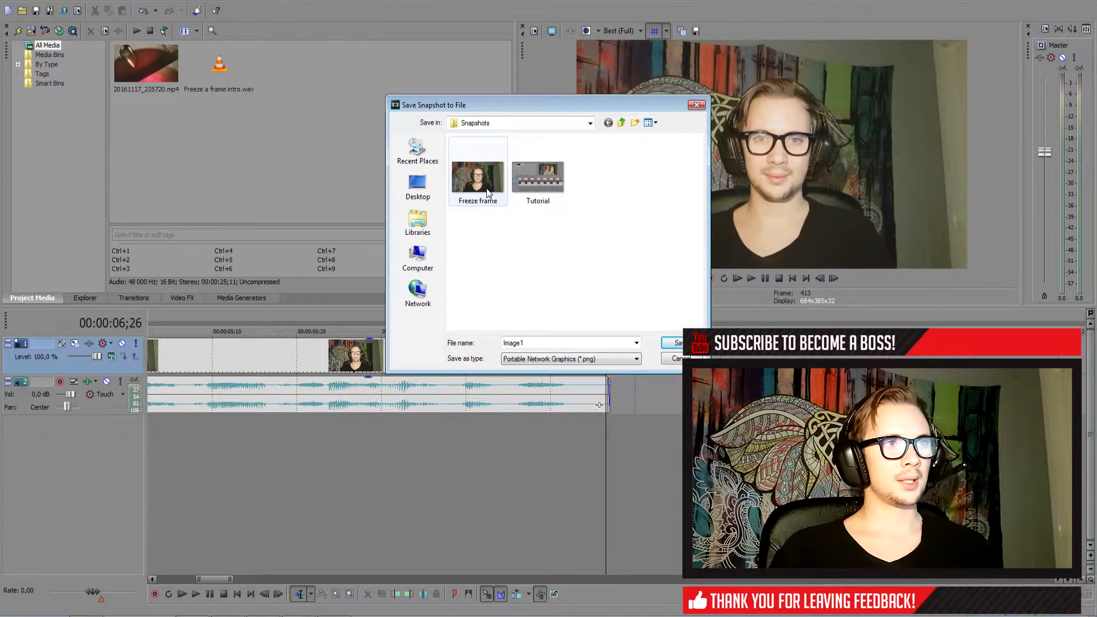
{"action": "left_click", "coordinate": [478, 177]}
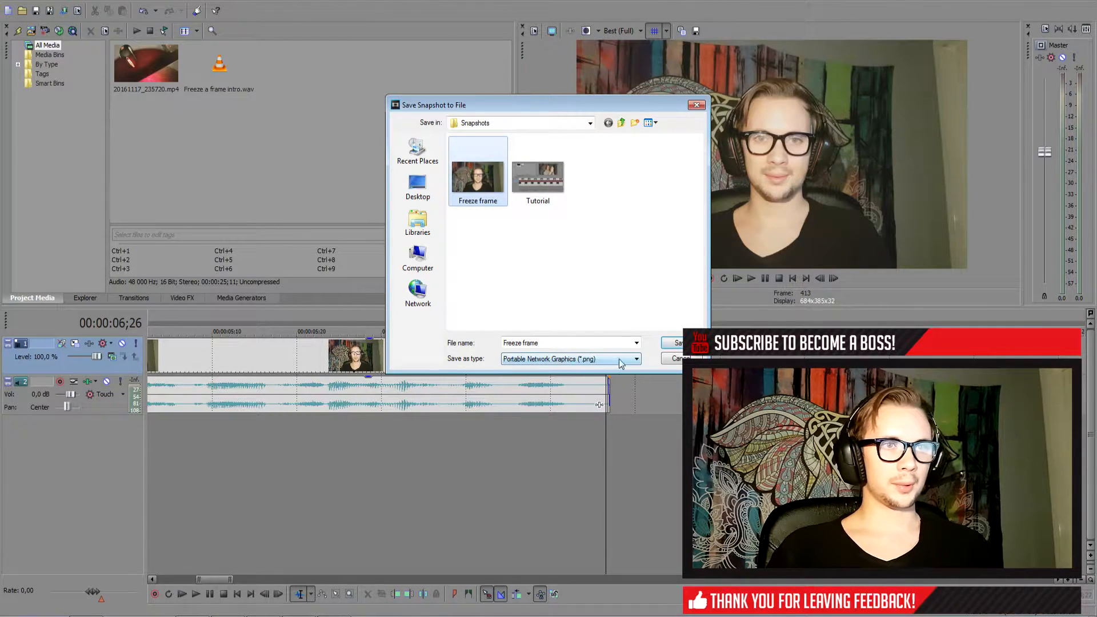
{"action": "left_click", "coordinate": [678, 343]}
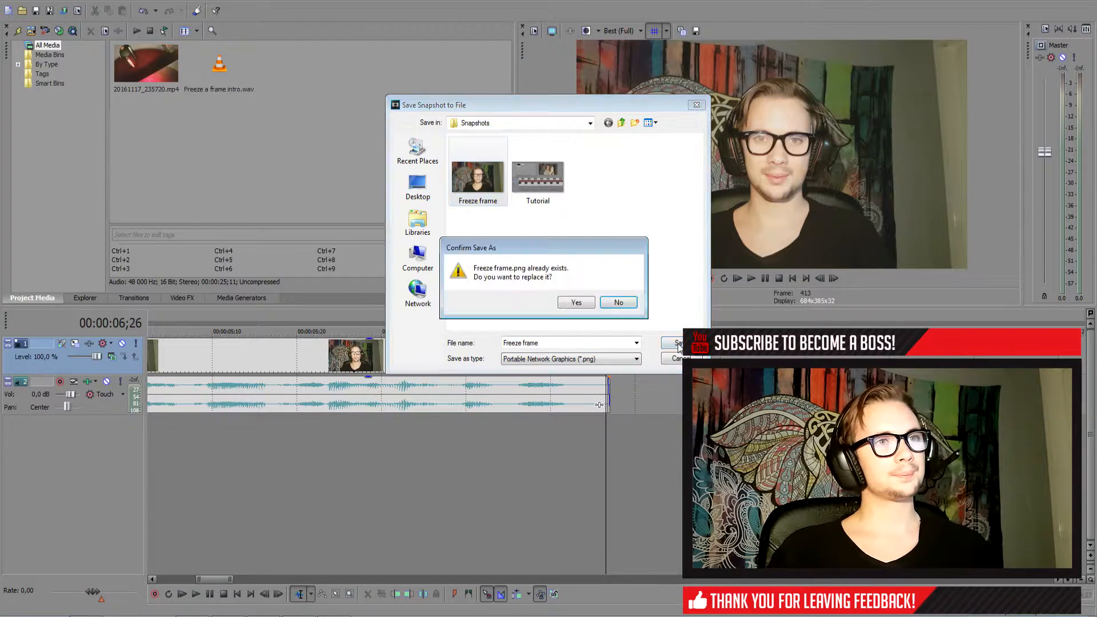
{"action": "left_click", "coordinate": [575, 301]}
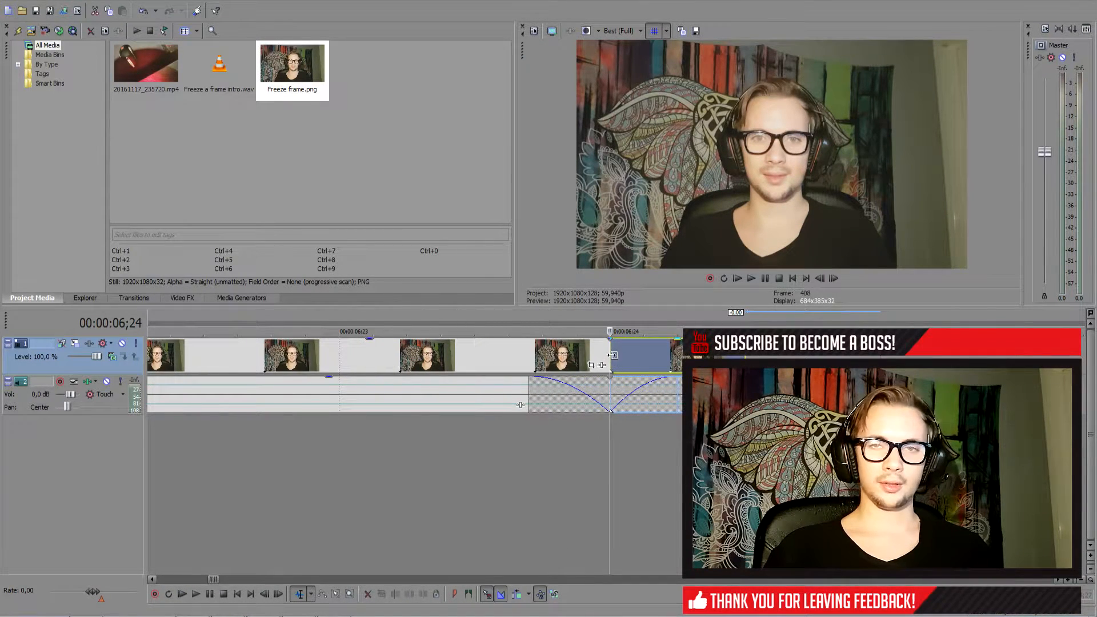
- Add a velocity envelope to the event at 00:00:06;24 and choose its speed preset
{"action": "right_click", "coordinate": [640, 353]}
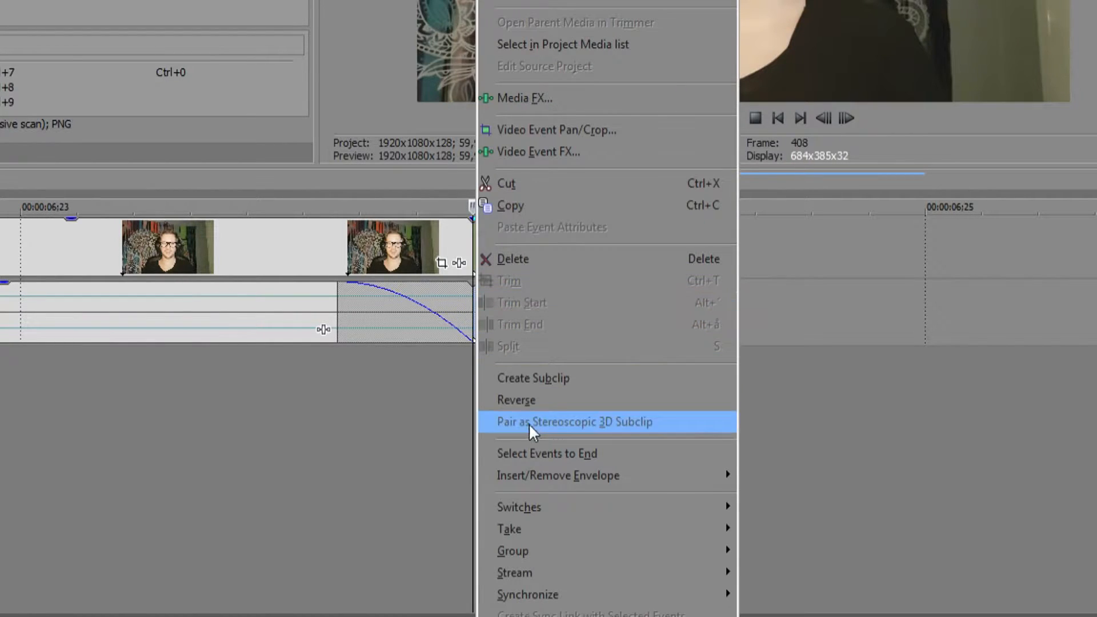
{"action": "mouse_move", "coordinate": [558, 475]}
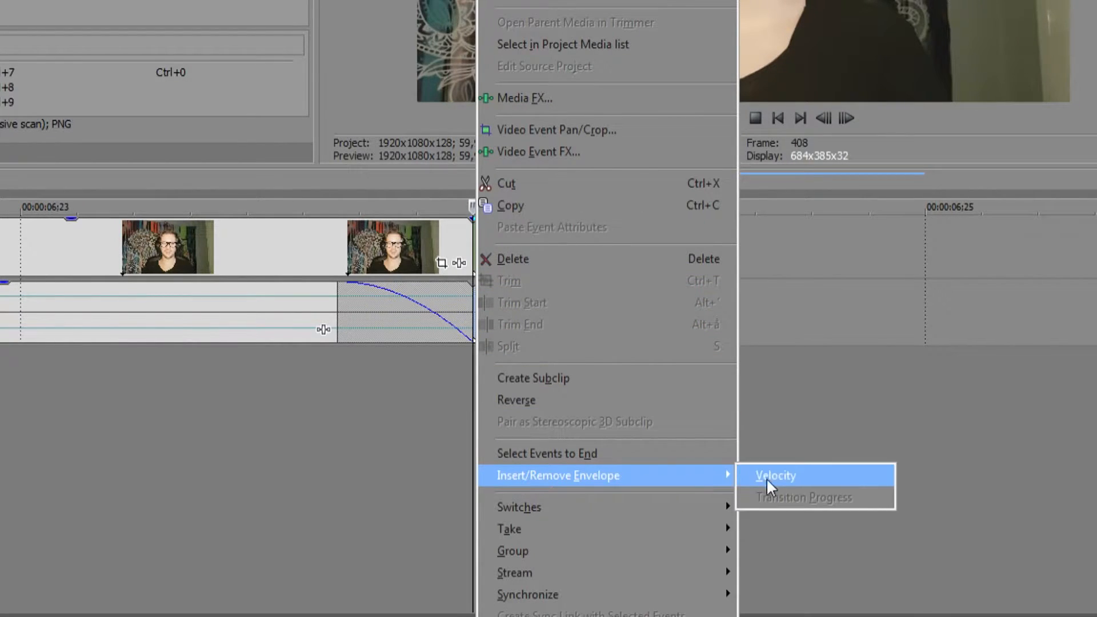
{"action": "left_click", "coordinate": [780, 475]}
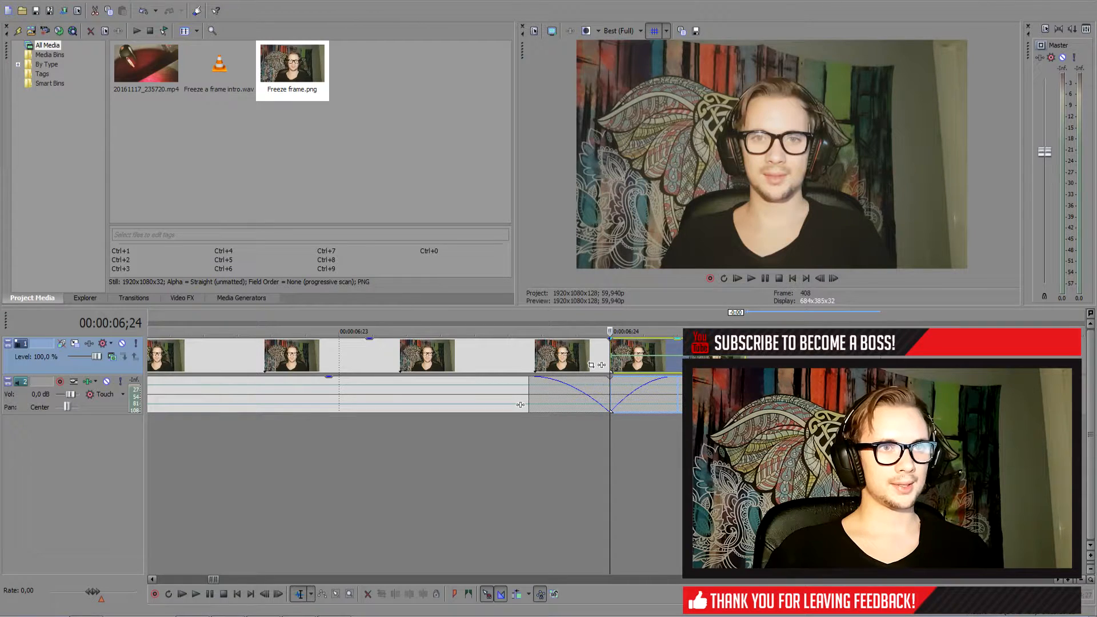
{"action": "right_click", "coordinate": [637, 358]}
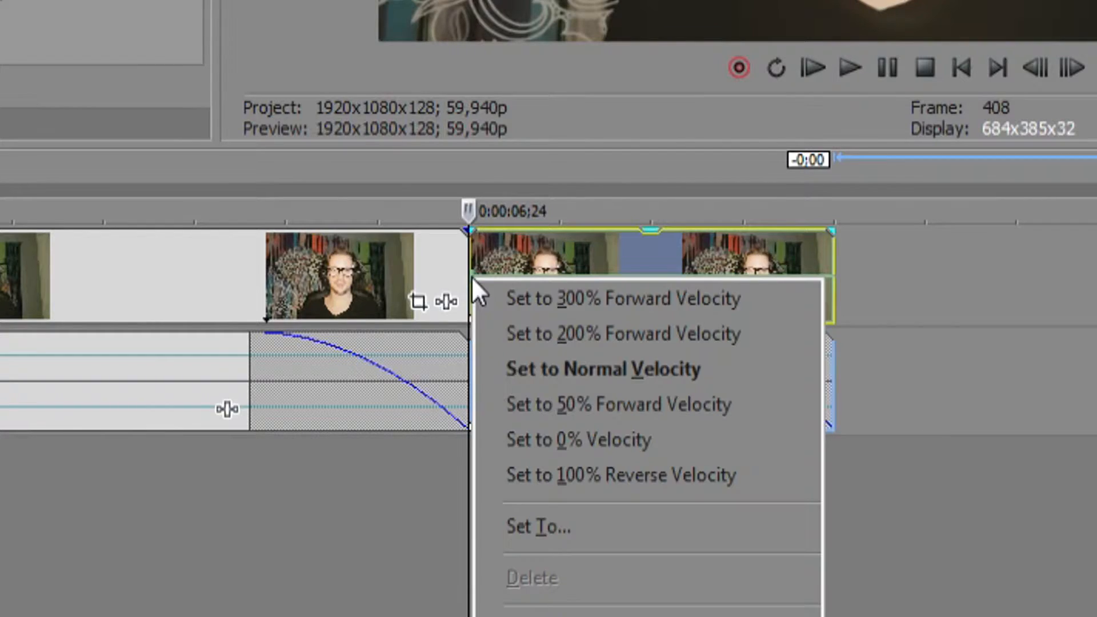
{"action": "left_click", "coordinate": [603, 369]}
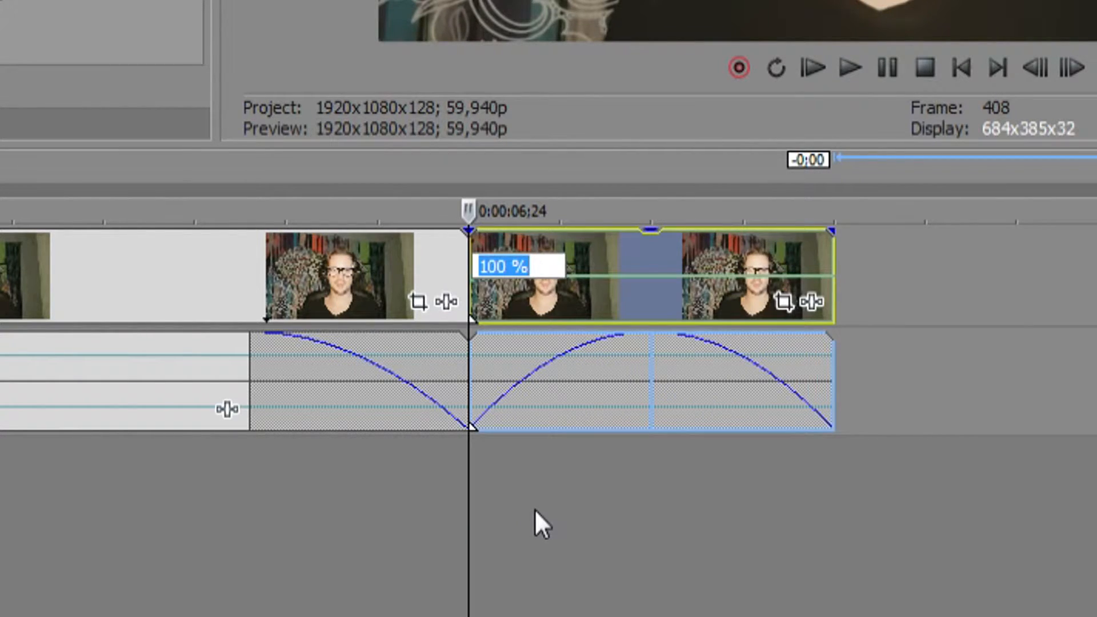